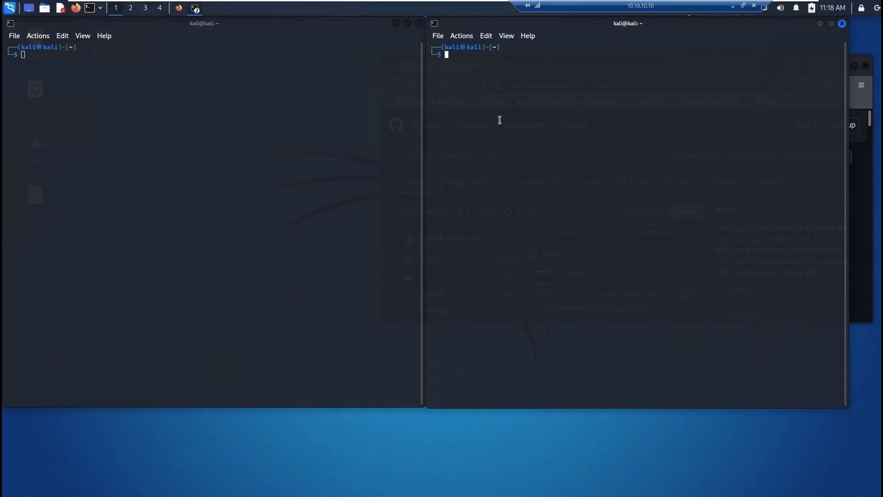
- Switch to the Windows 10 PC2 virtual machine showing its Hacking folder
left_click(464, 6)
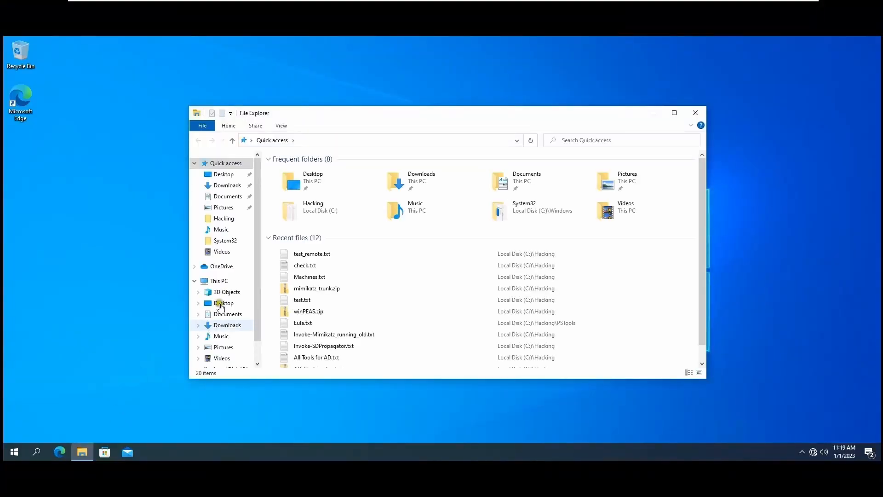
- Allow Remote Desktop without Network Level Authentication, review permitted users, and return to Kali
right_click(219, 280)
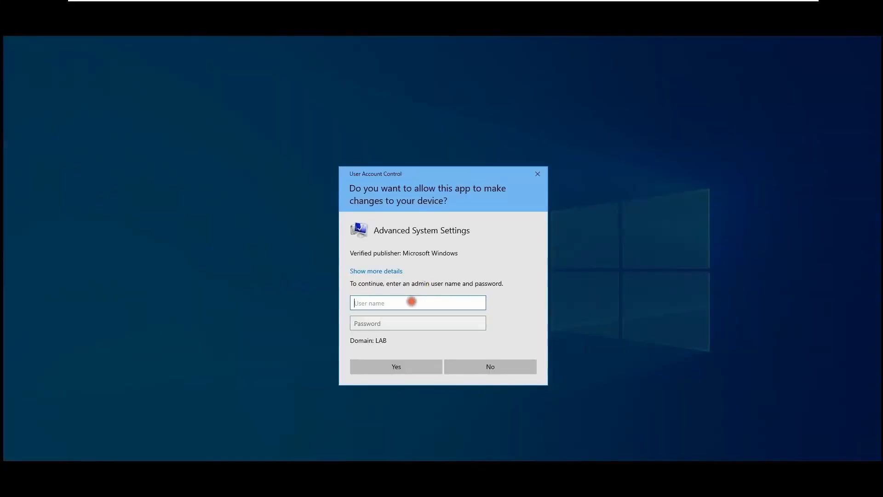
type("administrator")
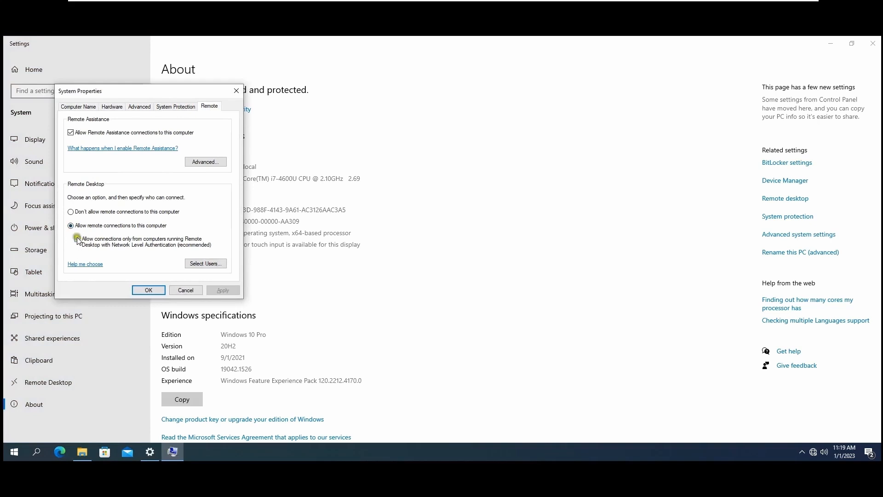
left_click(78, 238)
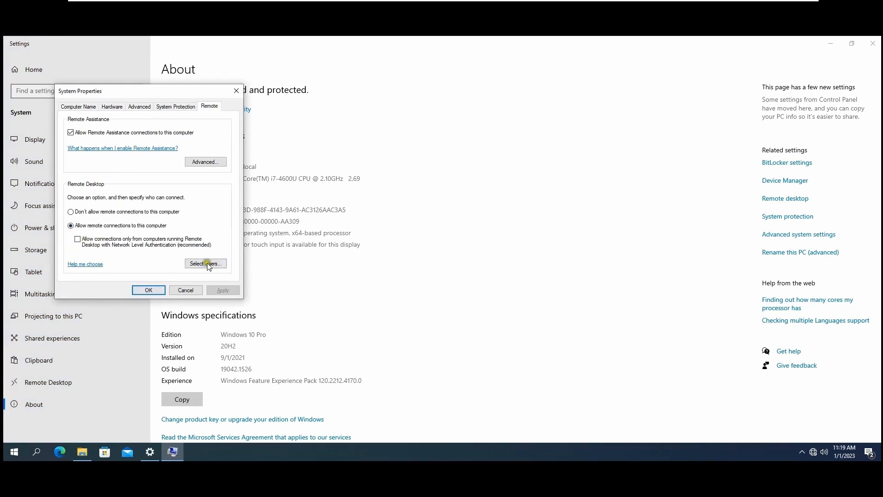
left_click(205, 264)
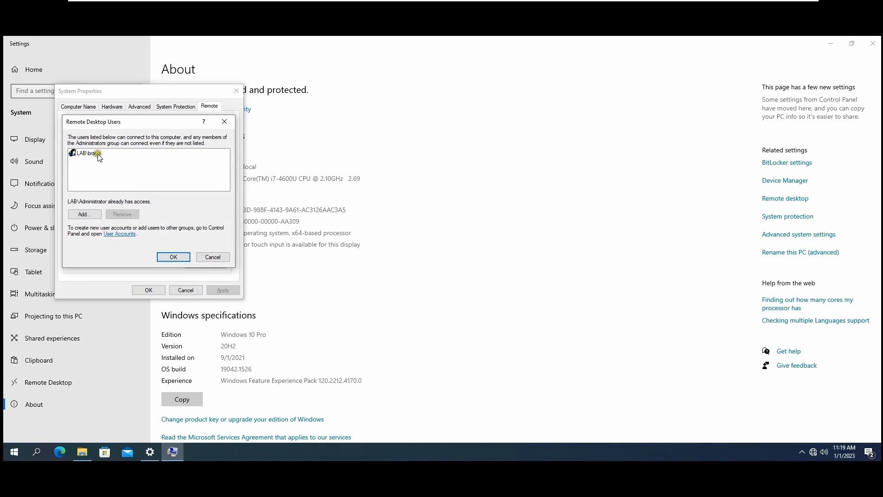
left_click(173, 257)
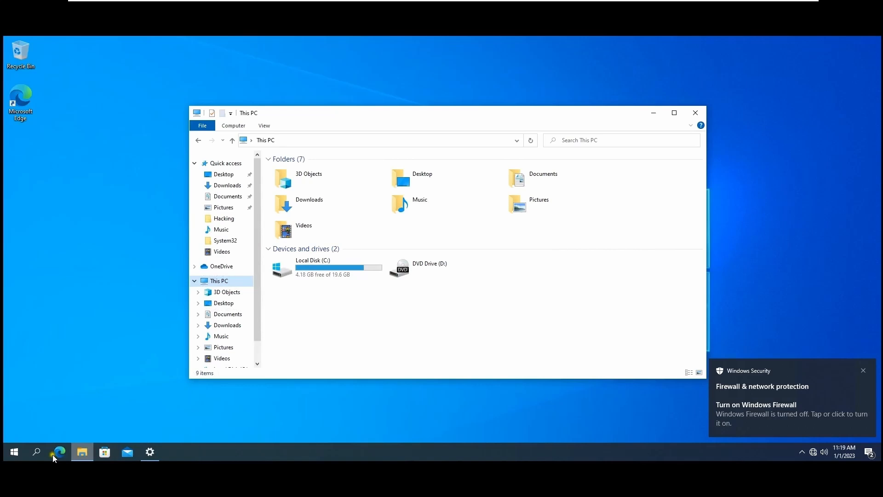
left_click(36, 452)
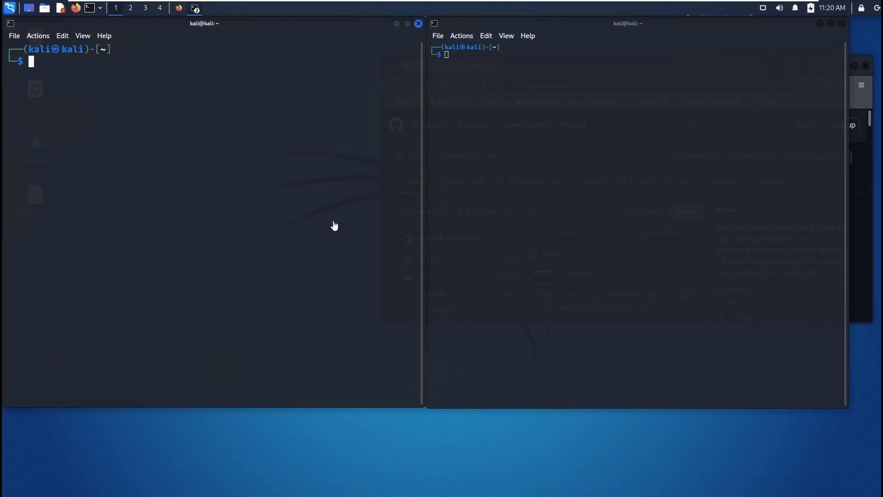
- Scan 192.168.35.102 port 3389 with rdp-enum-encryption and highlight the accepted security layers
type("nmap -p 3389 --script rdp-enum-encryption 192.168.35.102")
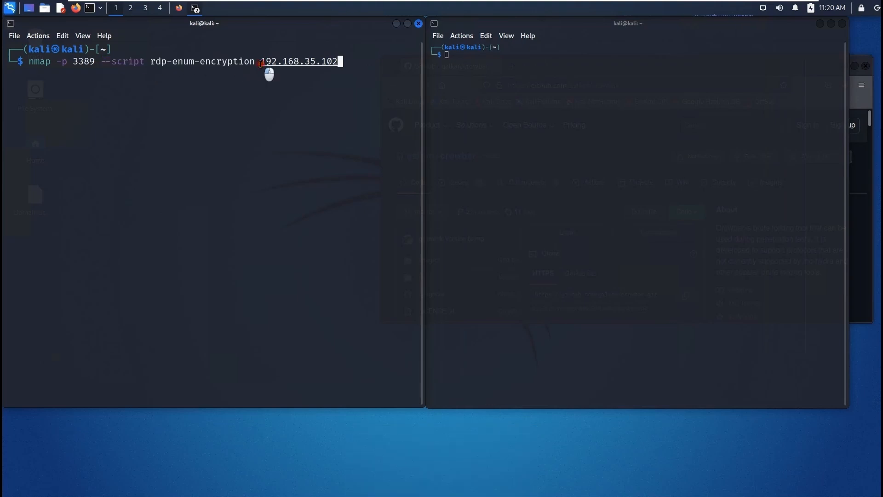
double_click(299, 61)
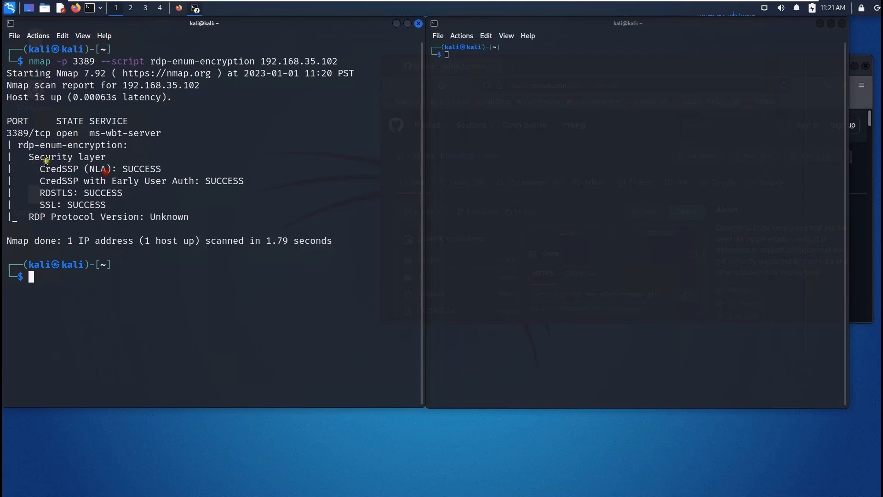
left_click_drag(28, 157, 198, 217)
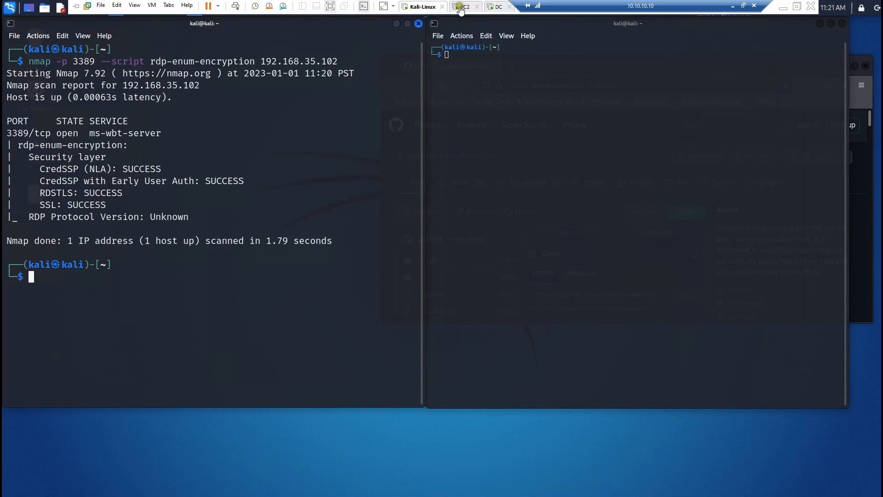
- On PC2, require Network Level Authentication for Remote Desktop again, then return to Kali
left_click(463, 6)
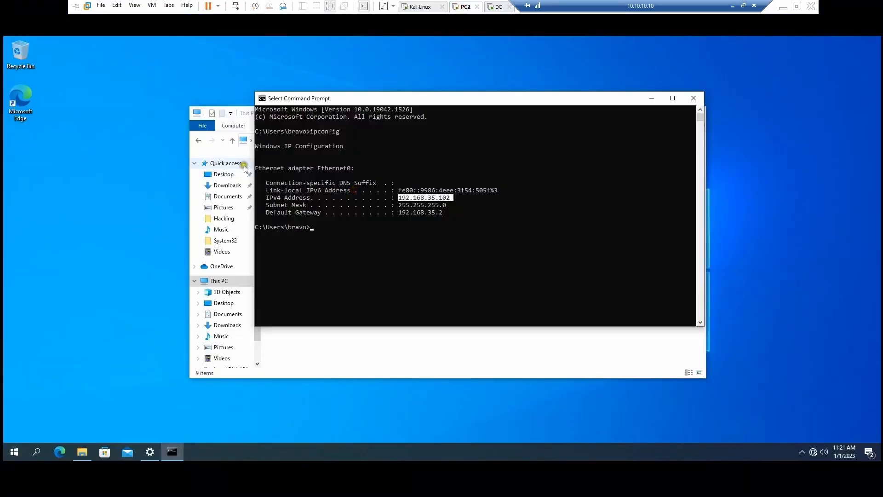
left_click(218, 280)
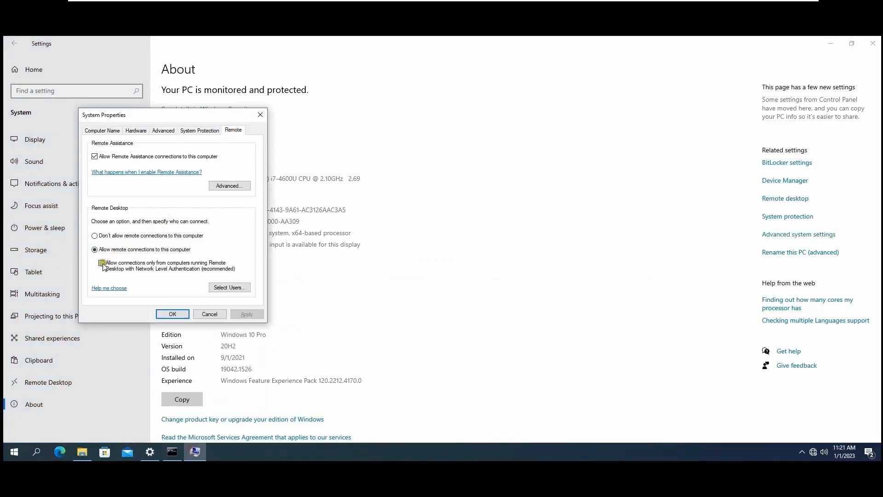
left_click(102, 263)
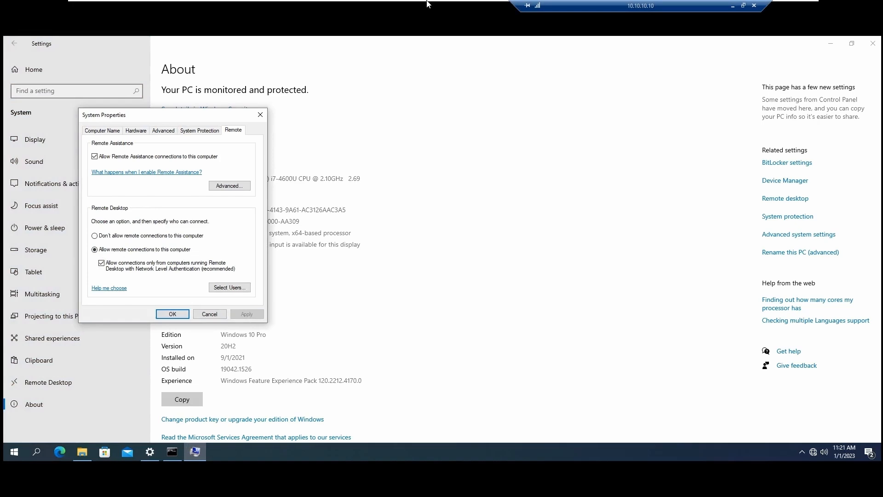
left_click(421, 6)
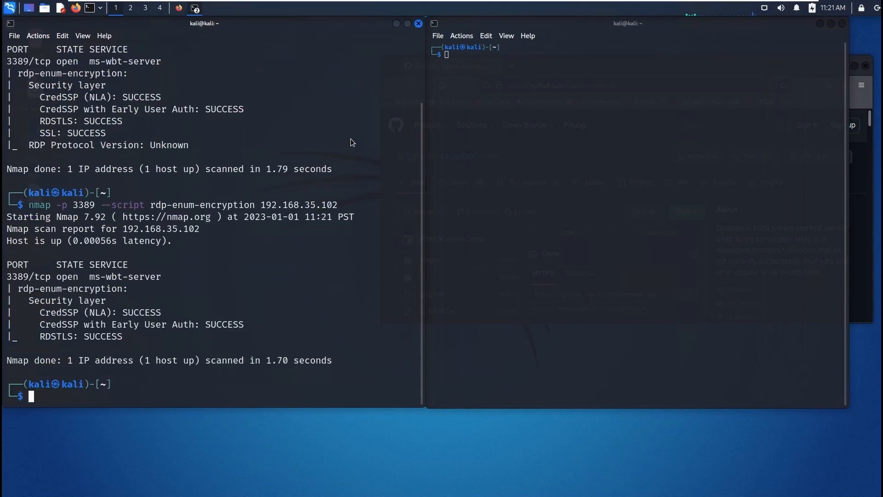
mouse_move(205, 203)
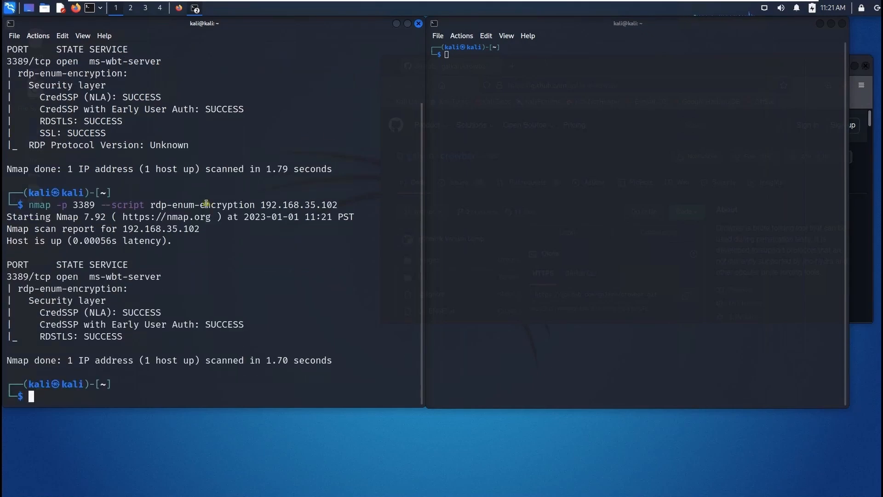
mouse_move(43, 337)
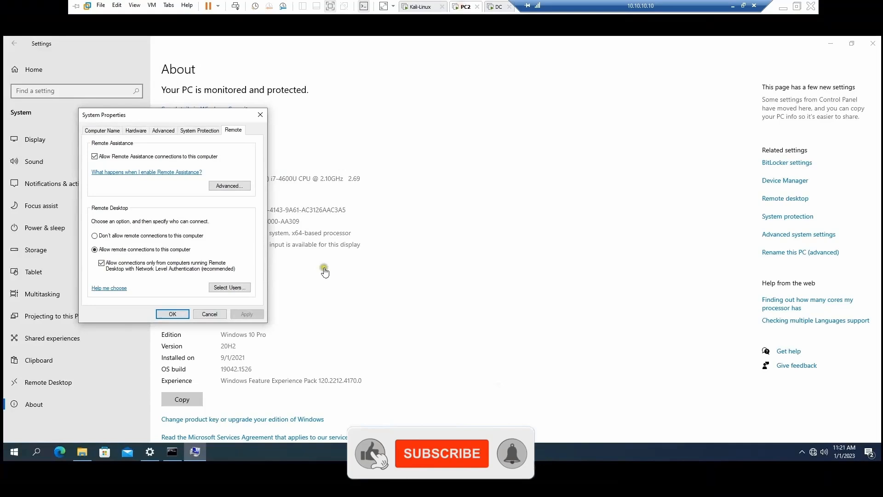
left_click(101, 263)
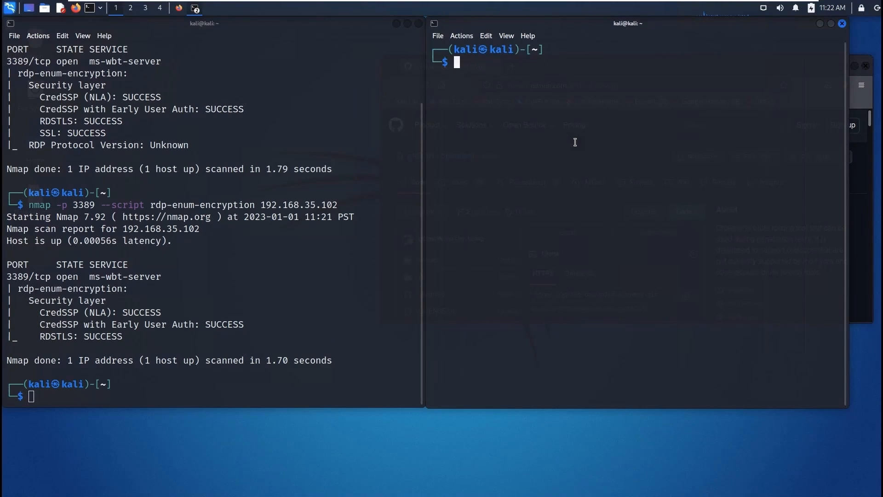
- Launch sudo msfconsole and search for the rdp_scan module
type("sudo msfconsole")
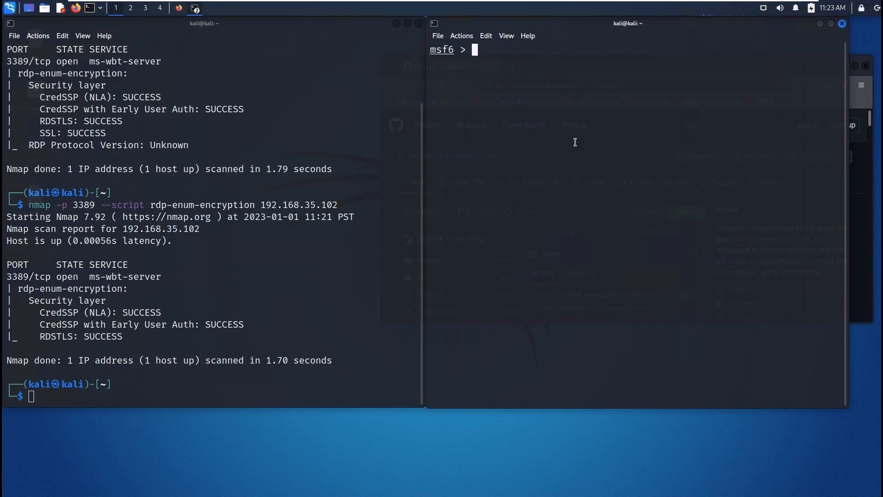
type("searc")
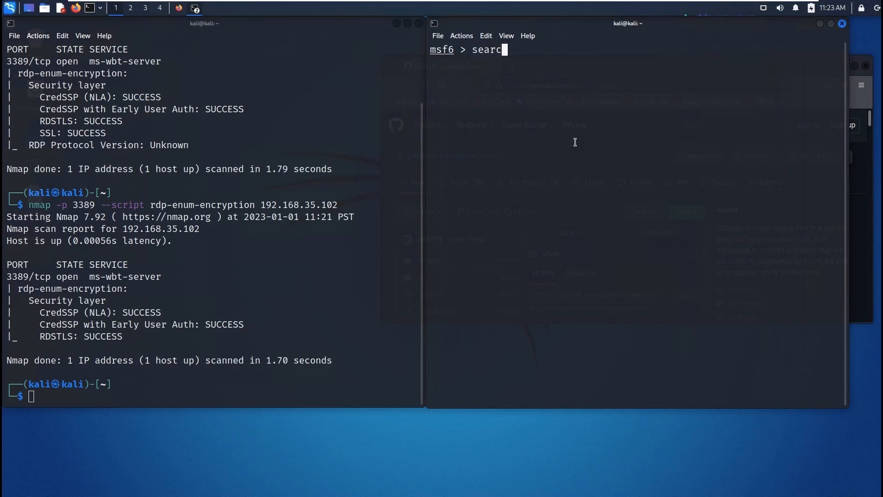
type("rd")
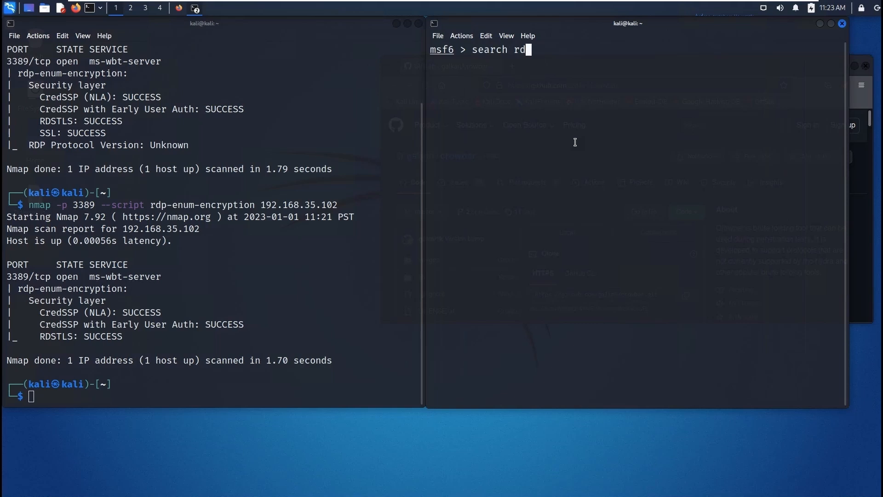
type("p")
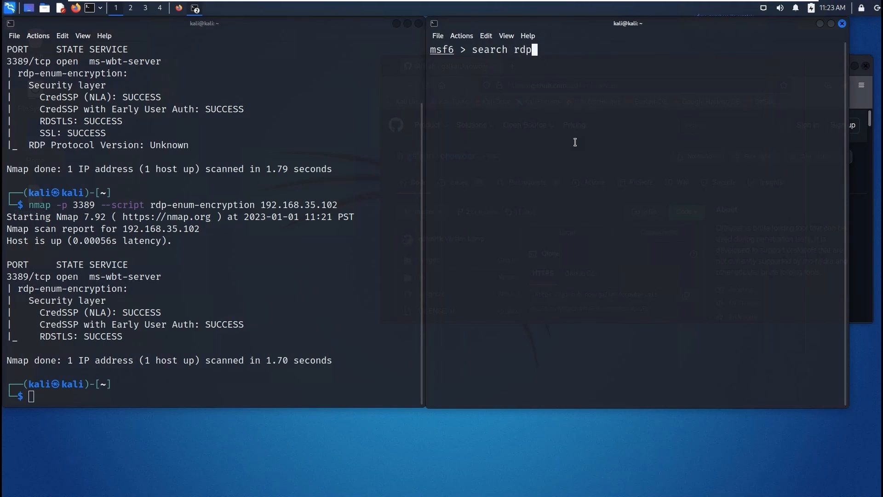
type("_scan")
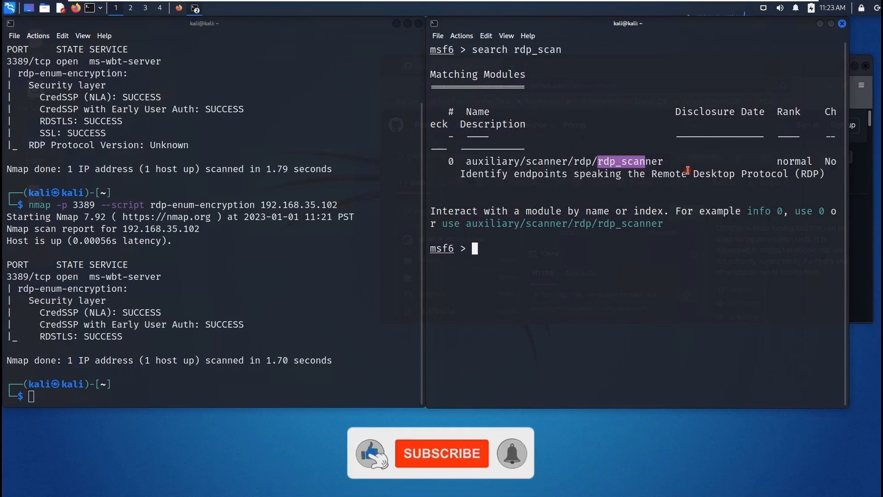
- Load rdp_scanner, target 192.168.35.102, run it, and highlight the discovered LAB domain
type("use")
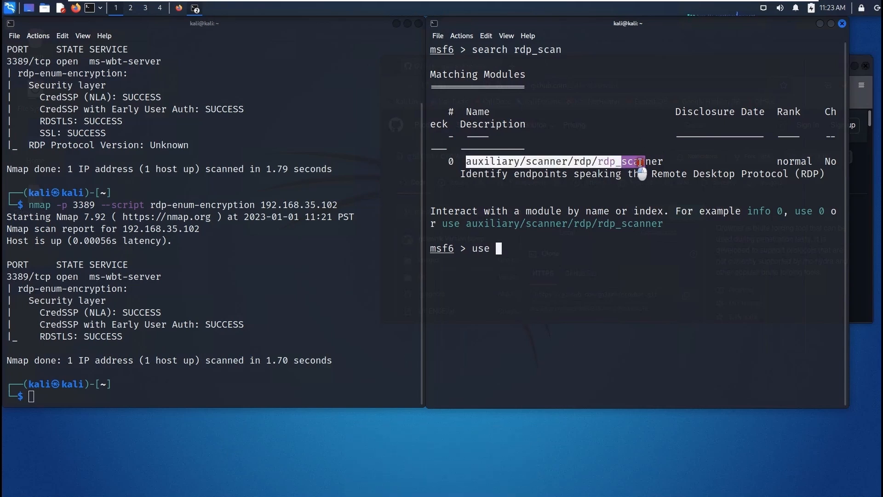
right_click(639, 164)
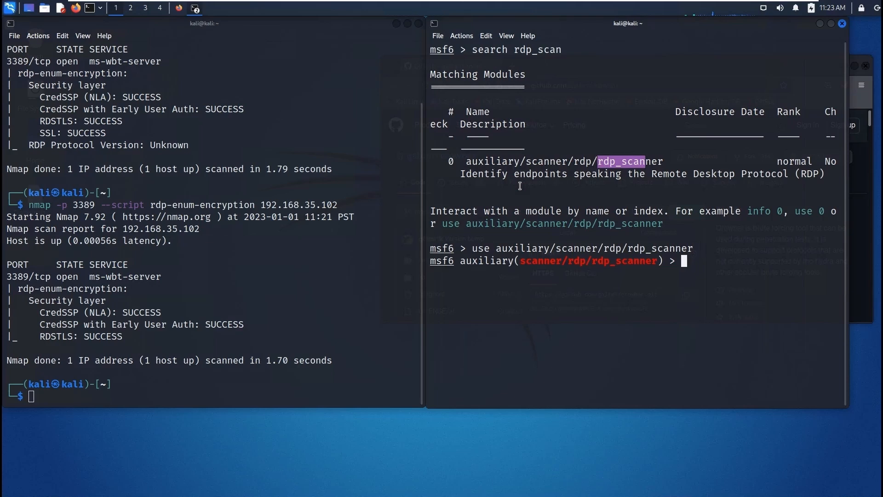
type("show")
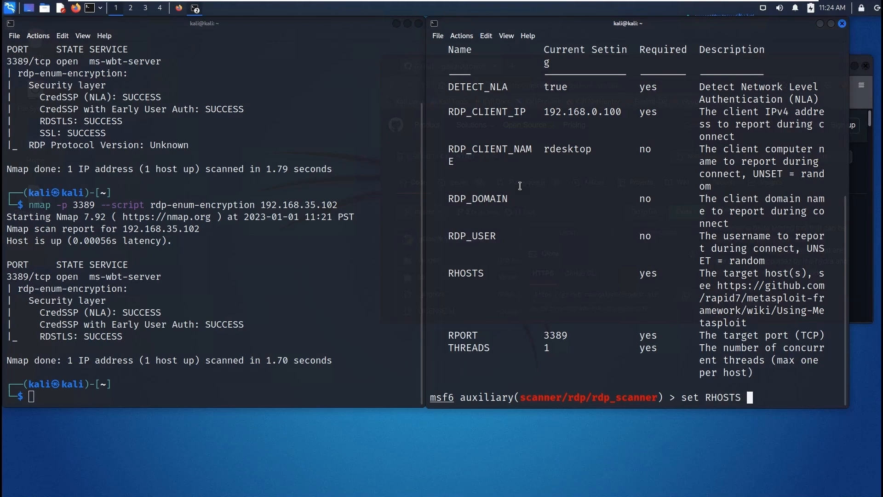
type("192.168.35.102")
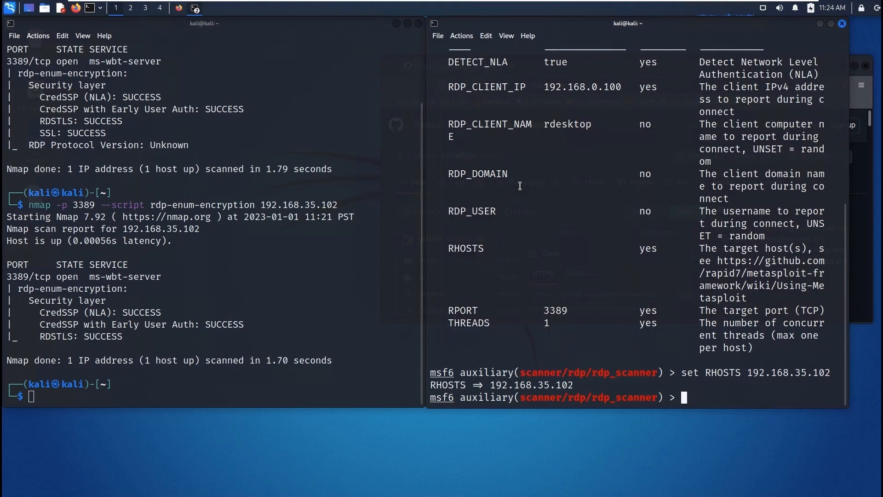
type("exploit")
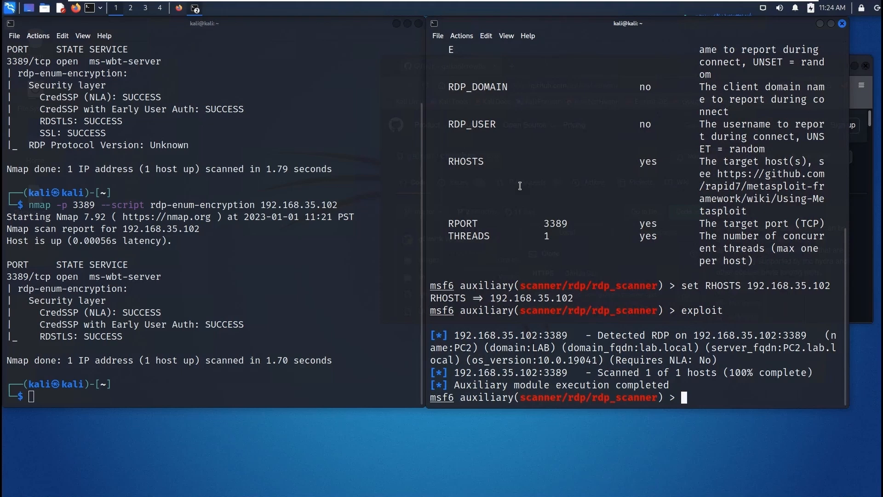
mouse_move(573, 349)
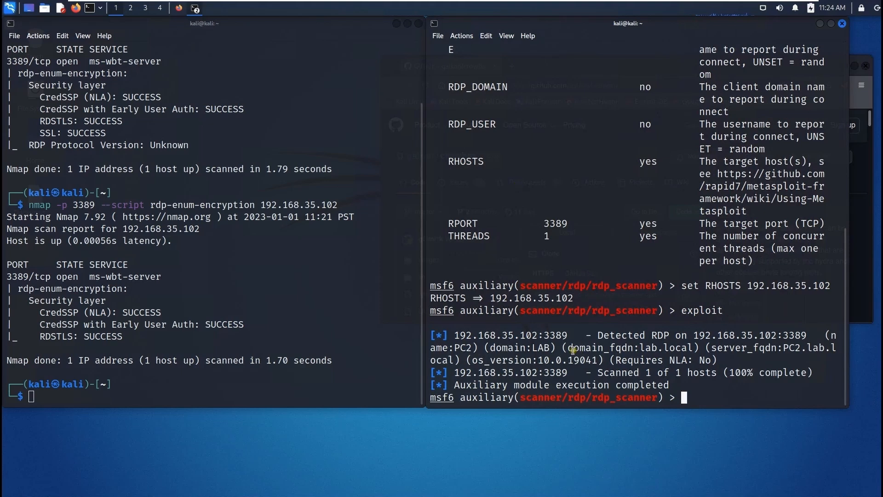
double_click(630, 347)
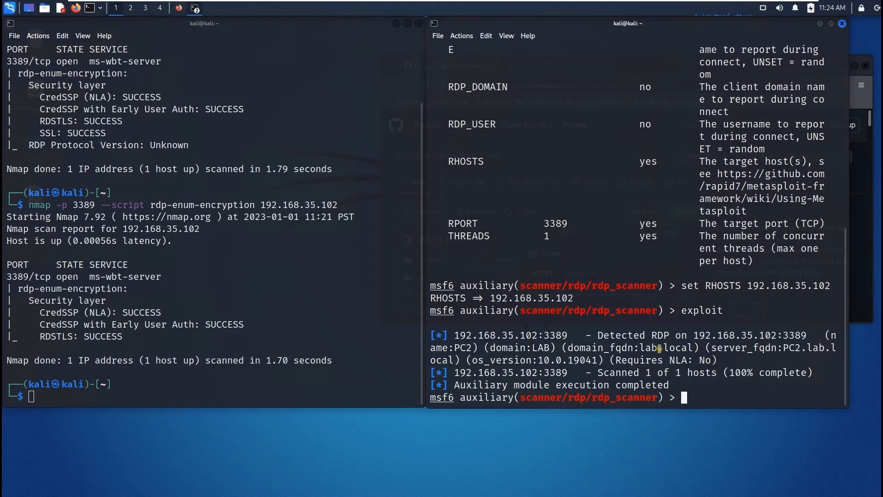
mouse_move(582, 265)
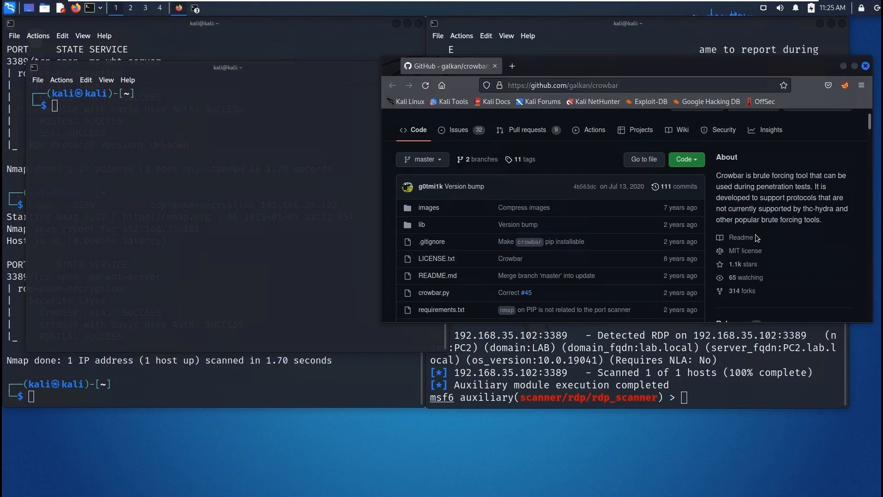
- Scroll through the galkan/crowbar README and reveal its HTTPS clone URL
scroll("down", 3)
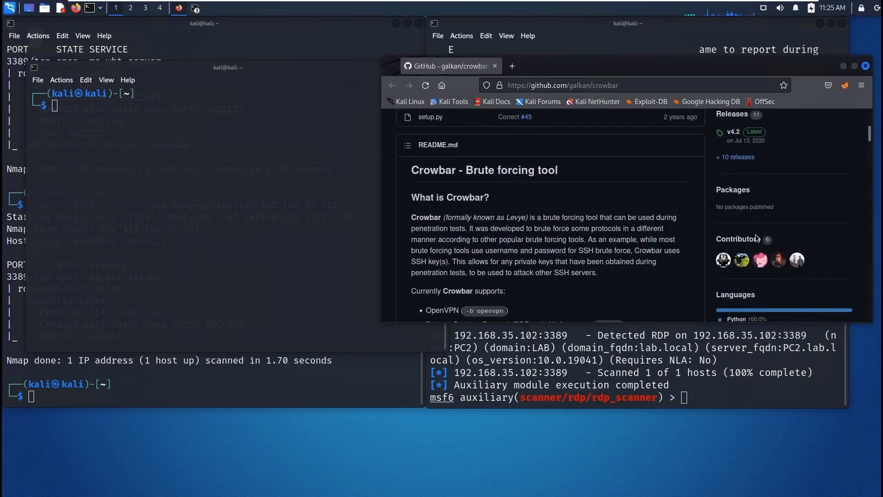
scroll("down", 3)
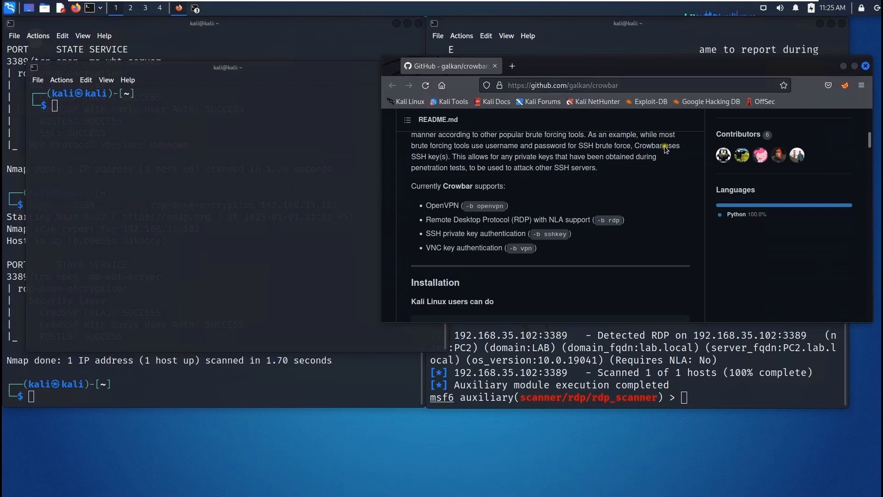
scroll("up", 3)
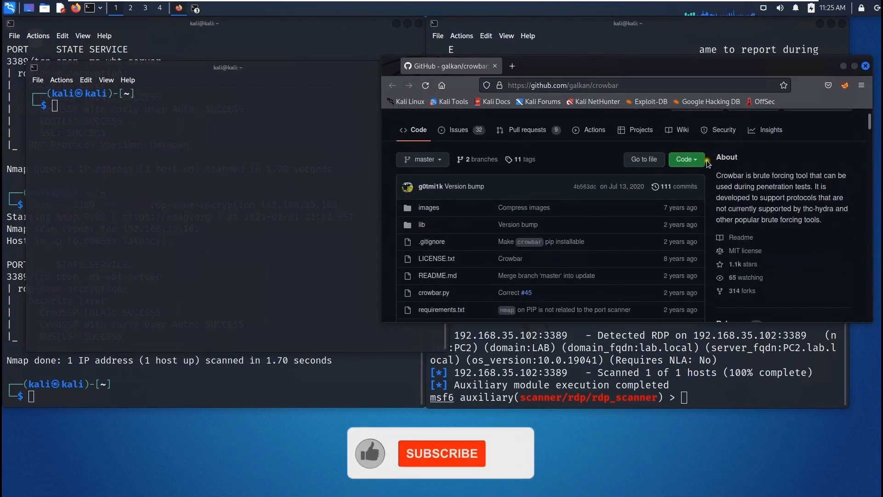
left_click(683, 159)
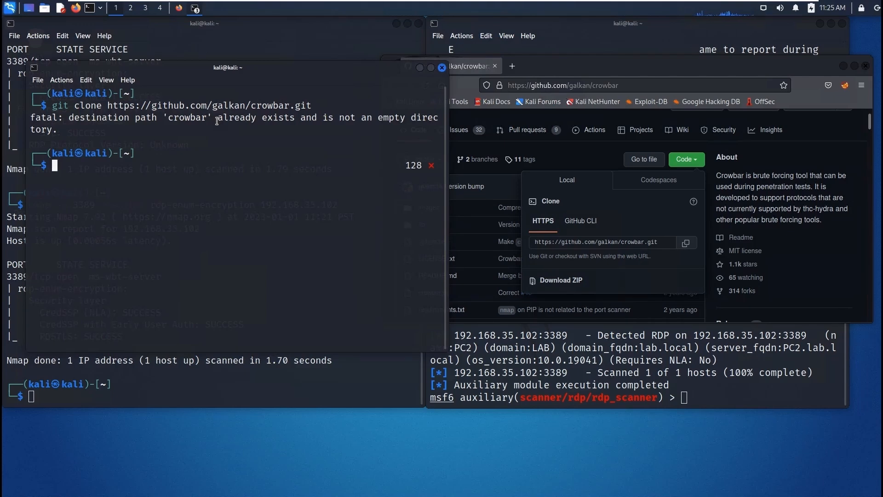
- Enter the crowbar folder, draft an RDP brute-force using nmap.lst, and view ./crowbar.py -h
type("cd crowbar")
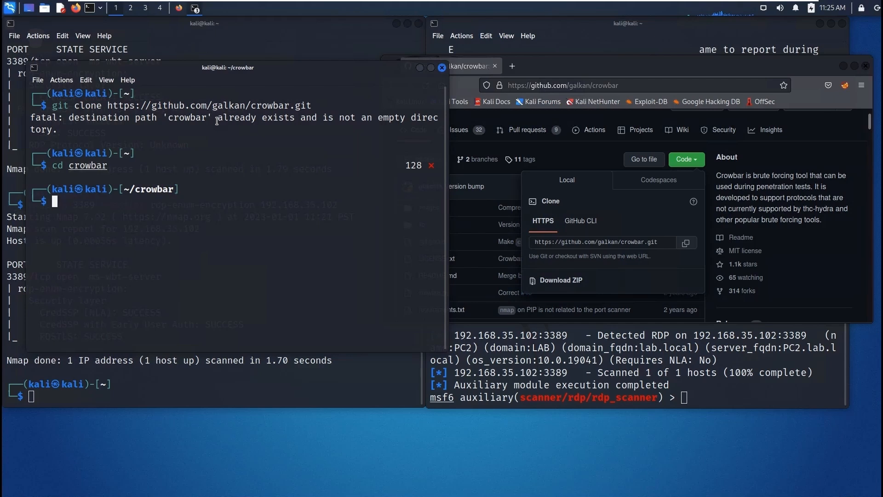
type("./crowbar.py -b rdp -s 192.168.35.0/24 -u Administrator -C /usr/share/wordlists/nmap.lst")
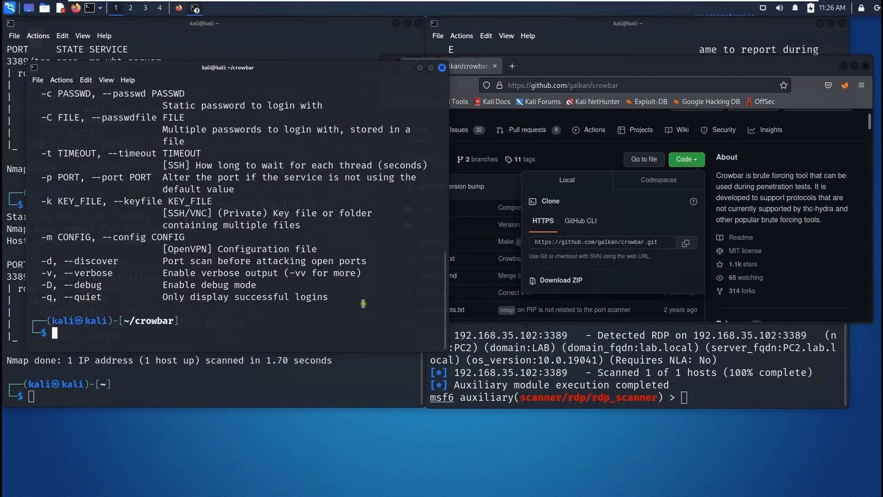
mouse_move(271, 349)
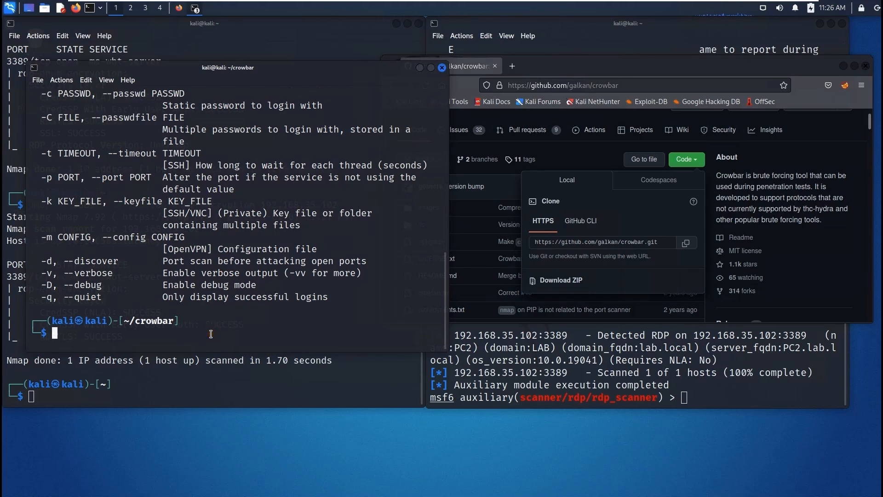
type("./crowbar.py -h")
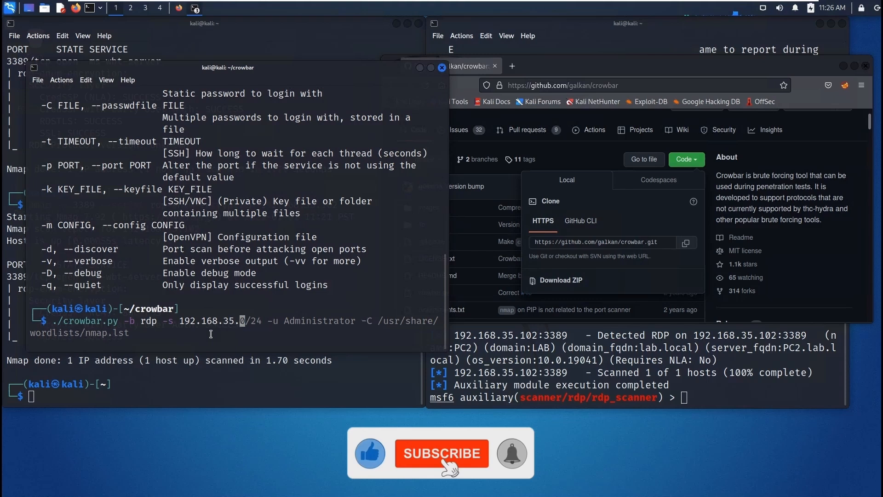
left_click(442, 454)
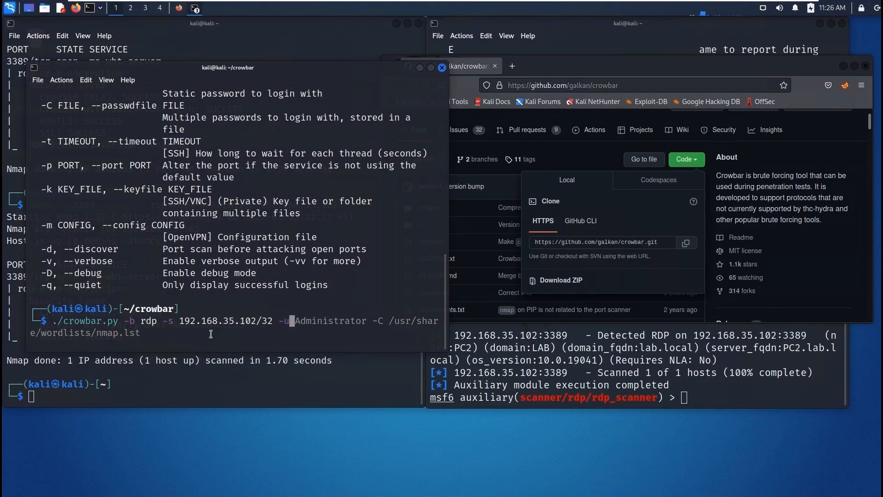
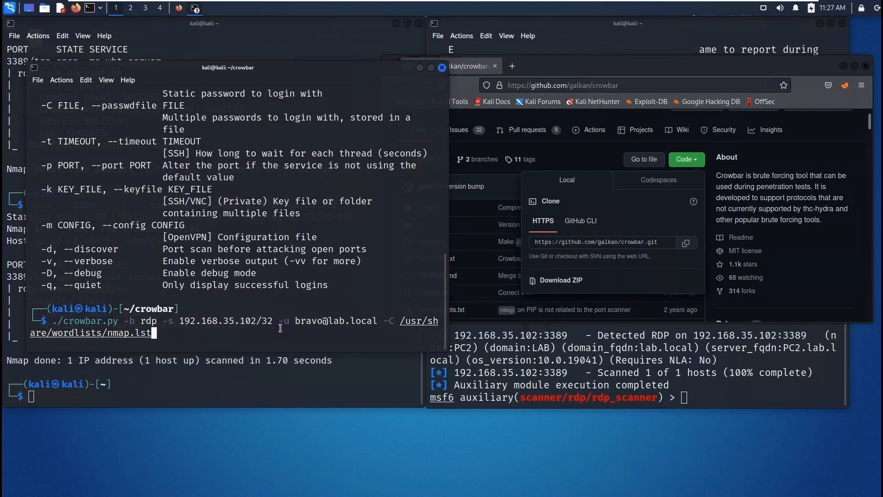
double_click(139, 321)
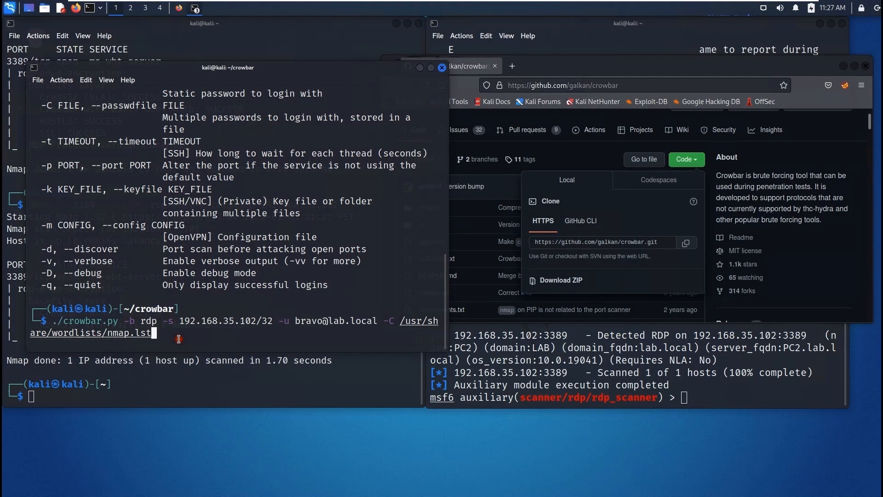
key("Return")
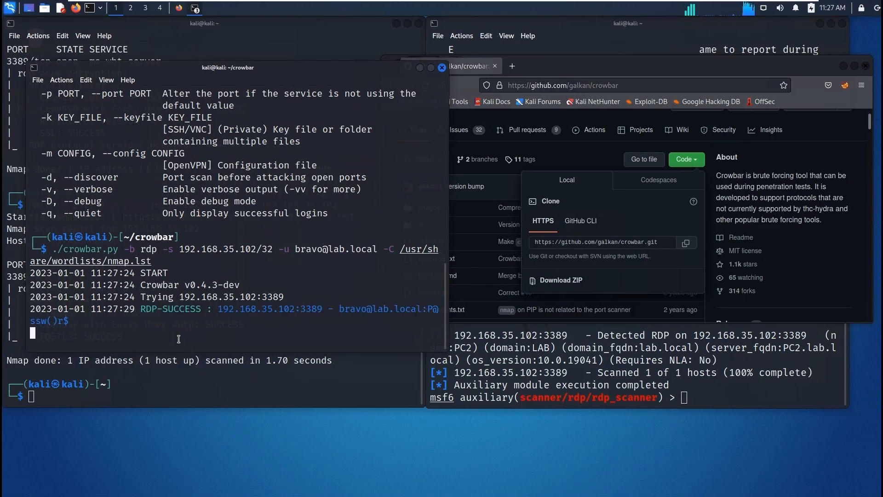
- Widen the terminal, stop Crowbar with Ctrl+C, and type 'sudo rm -f ssh'
left_click_drag(141, 309, 423, 309)
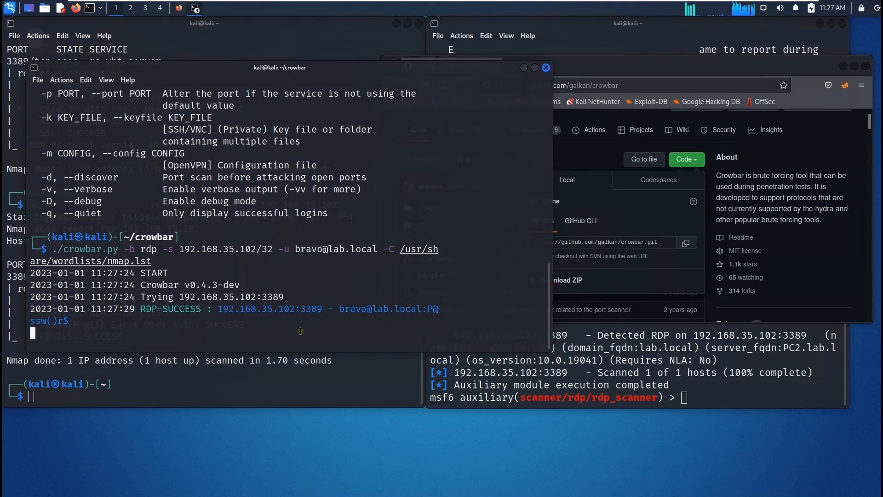
key("ctrl+c")
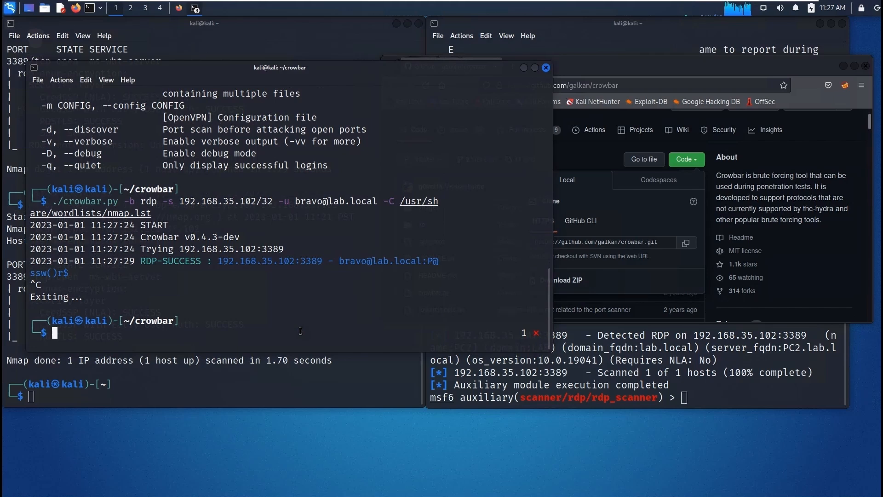
type("sudo rm -f ssh")
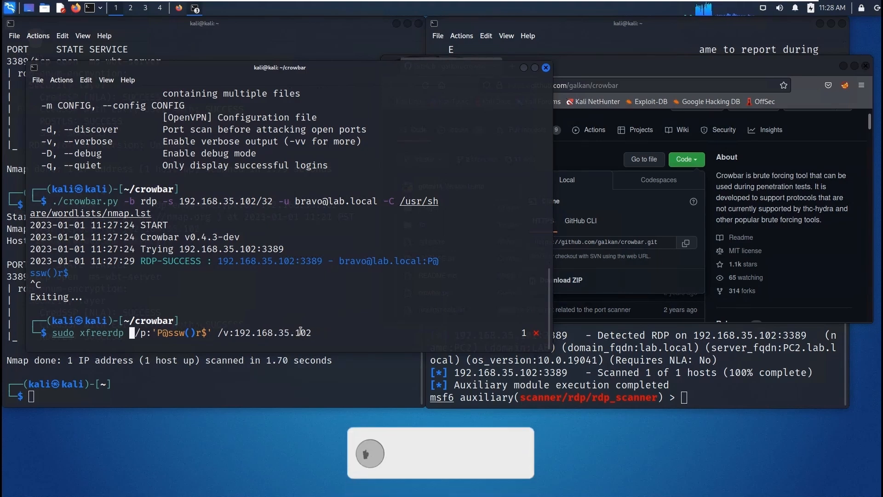
- Connect with xfreerdp to 192.168.35.102 as lab\bravo using the cracked password
type("/u:")
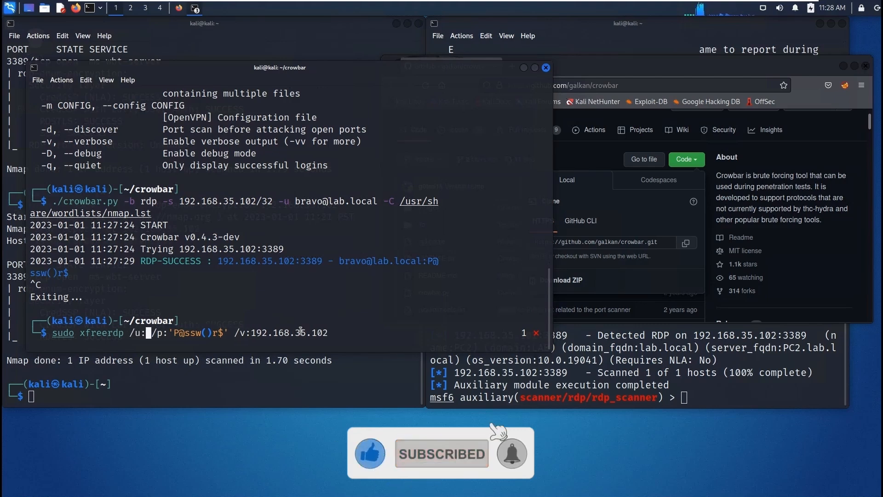
type("lab")
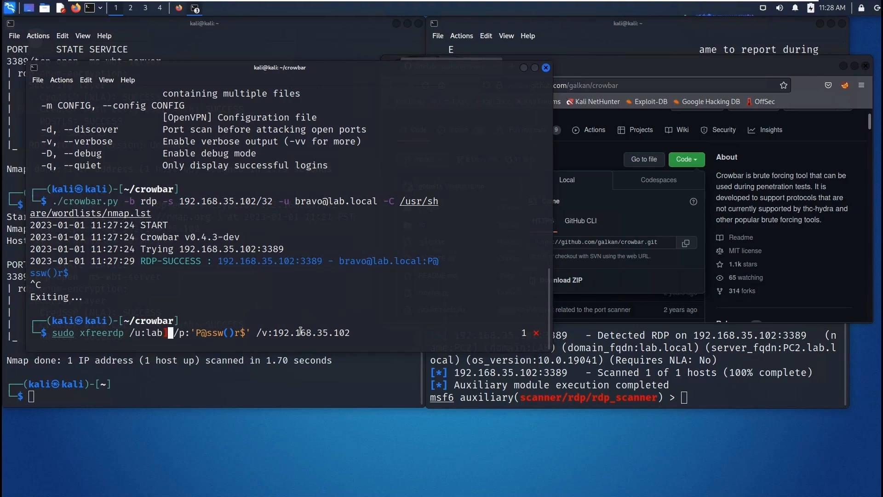
type("\\bra")
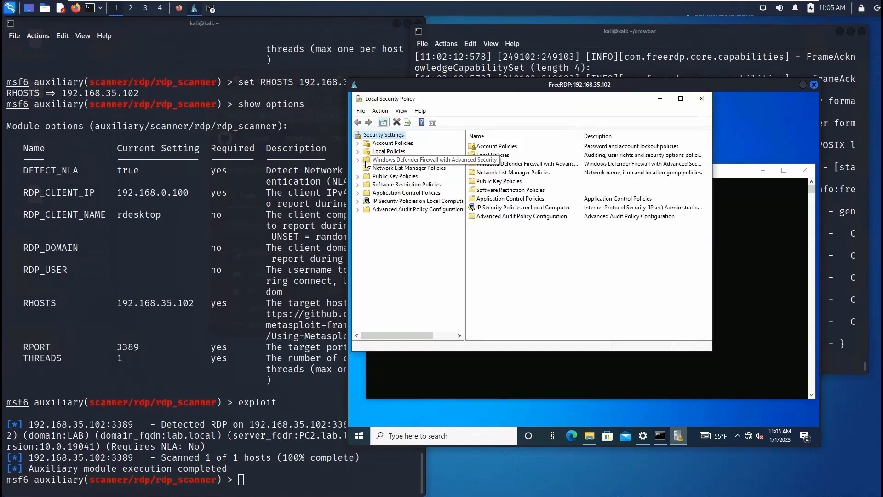
- Open the Account lockout threshold policy to confirm it is 0 attempts
left_click(358, 143)
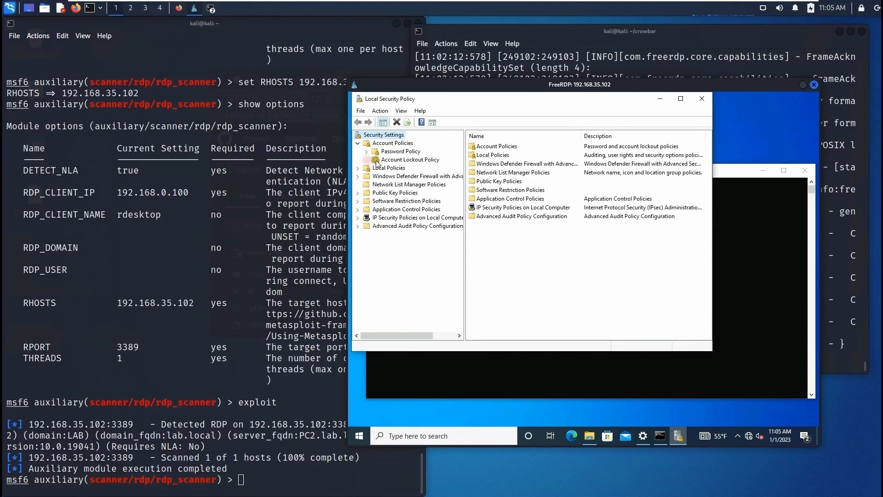
left_click(410, 159)
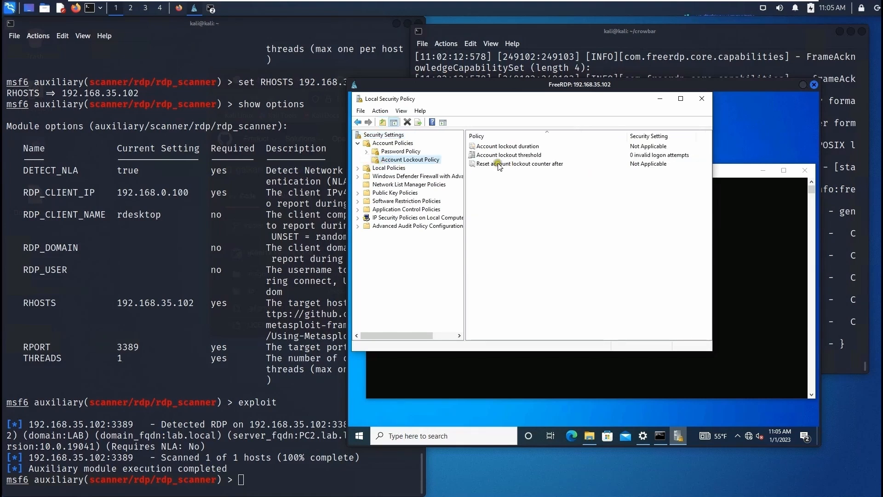
mouse_move(509, 157)
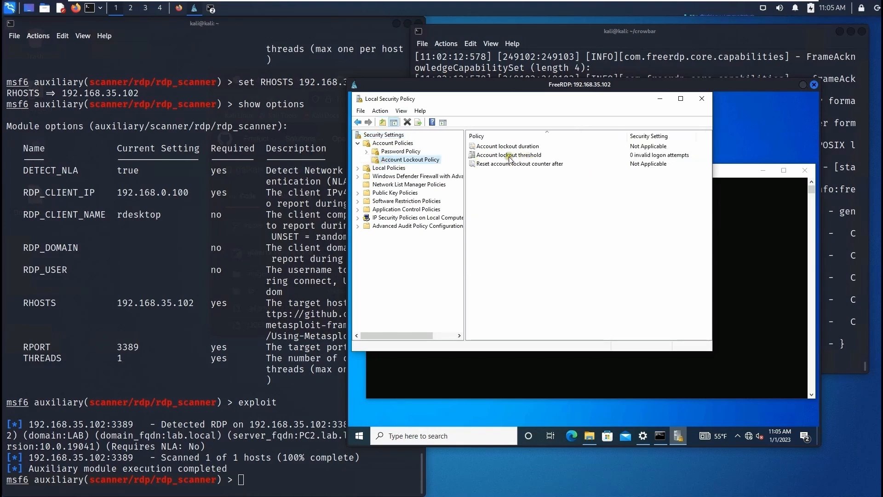
double_click(507, 155)
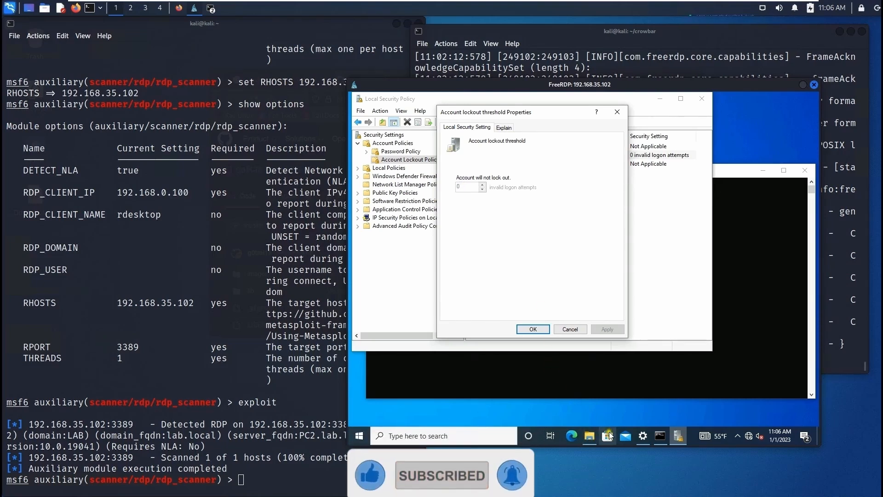
- Through This PC > Manage, bring up actions for the local Administrator account
left_click(589, 436)
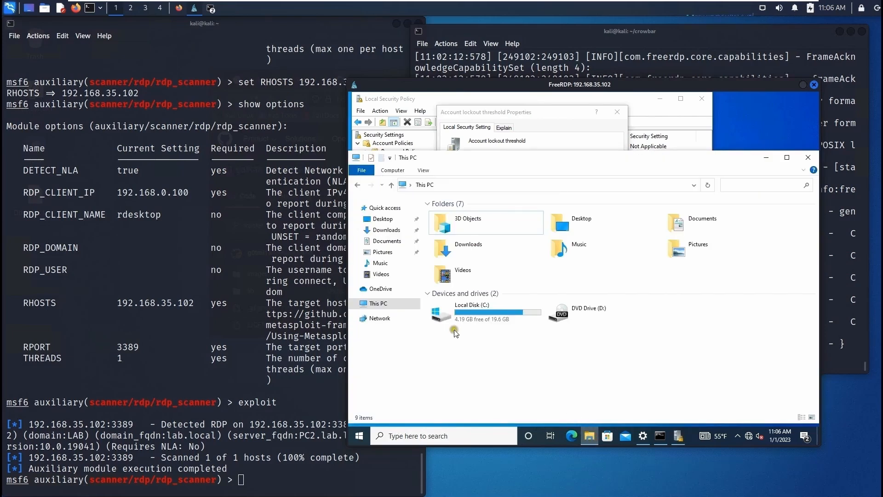
right_click(376, 304)
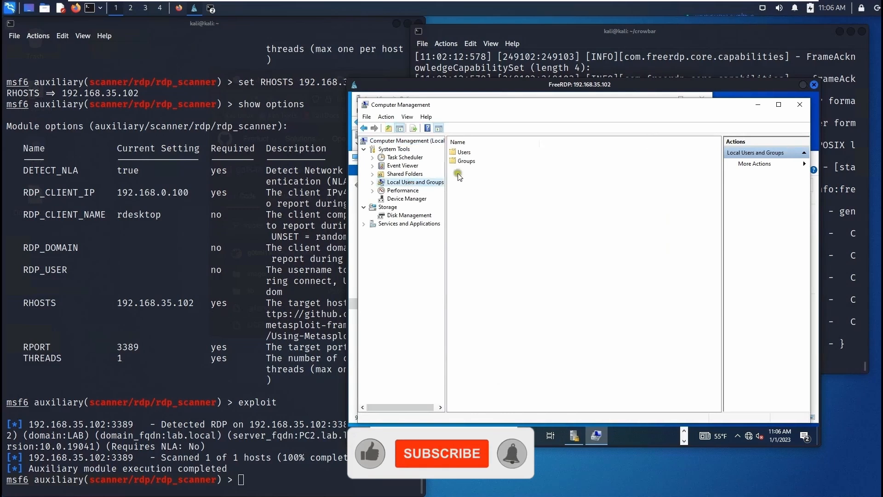
right_click(472, 152)
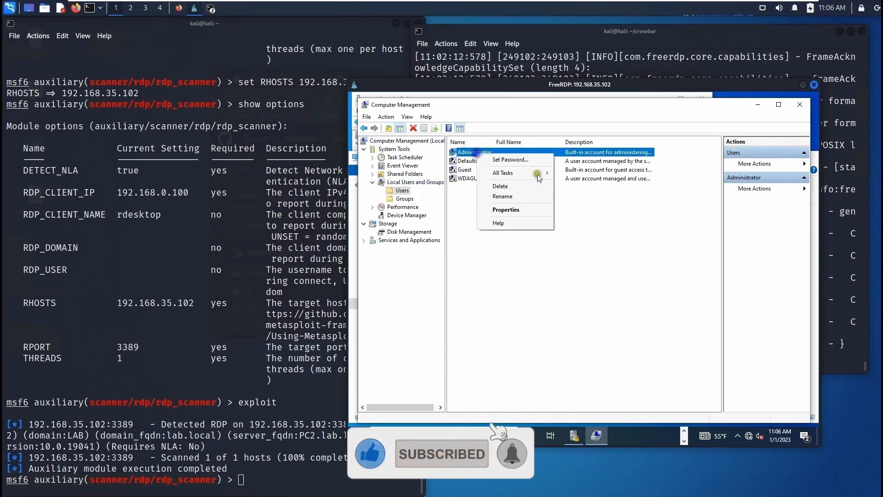